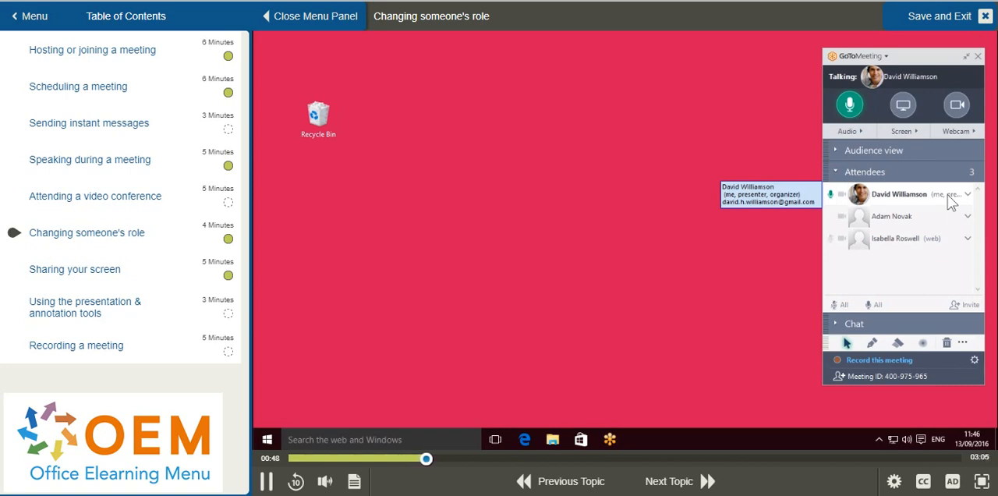
{"action": "mouse_move", "coordinate": [933, 215]}
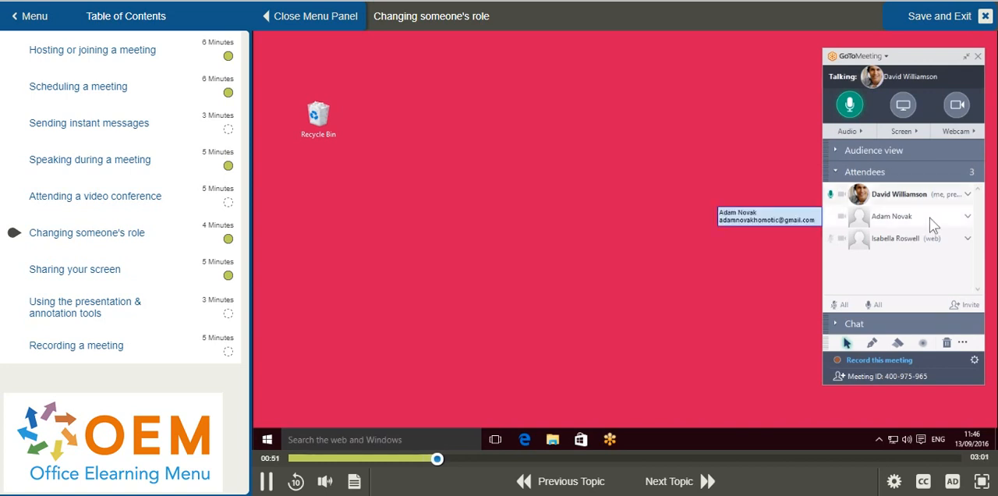
Step: Show the options menu for the second attendee in the Attendees pane
{"action": "left_click", "coordinate": [967, 215]}
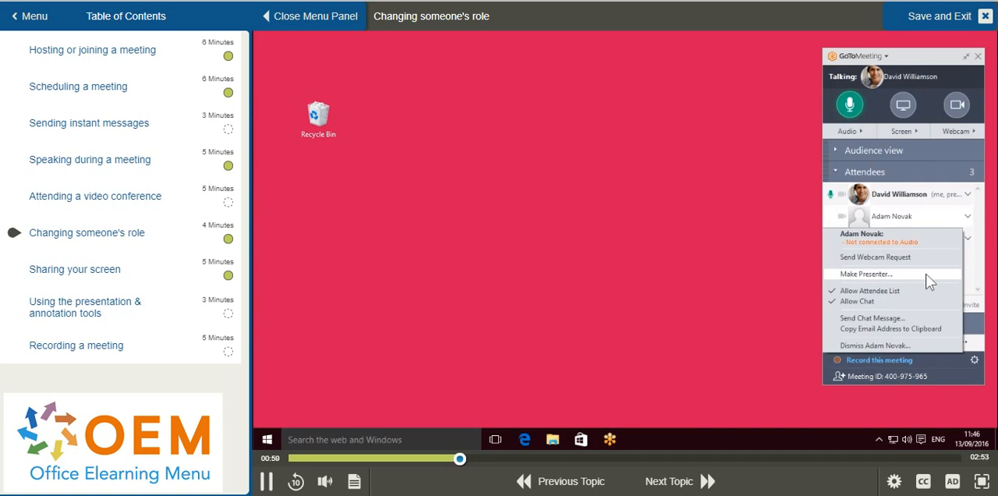
Step: Make that attendee the presenter and also request keyboard and mouse control
{"action": "left_click", "coordinate": [862, 275]}
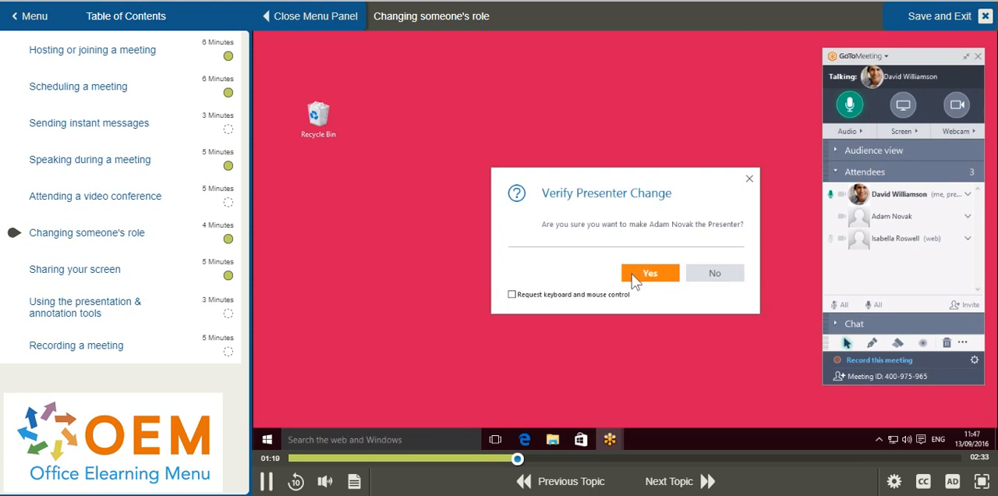
{"action": "mouse_move", "coordinate": [513, 301]}
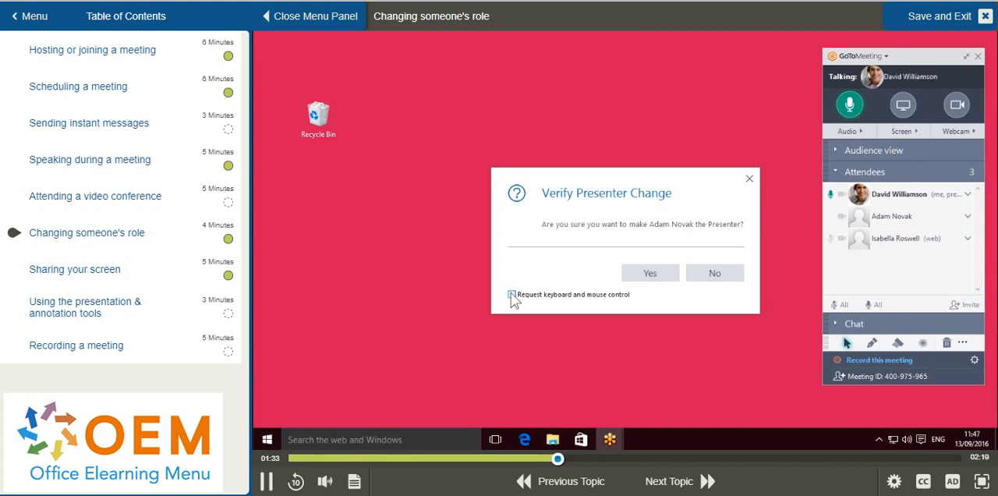
{"action": "left_click", "coordinate": [649, 273]}
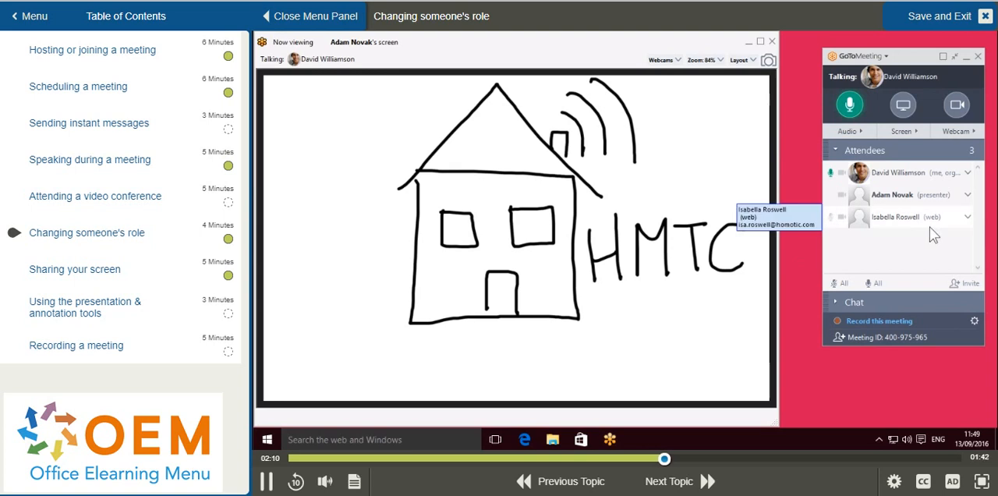
{"action": "mouse_move", "coordinate": [964, 227]}
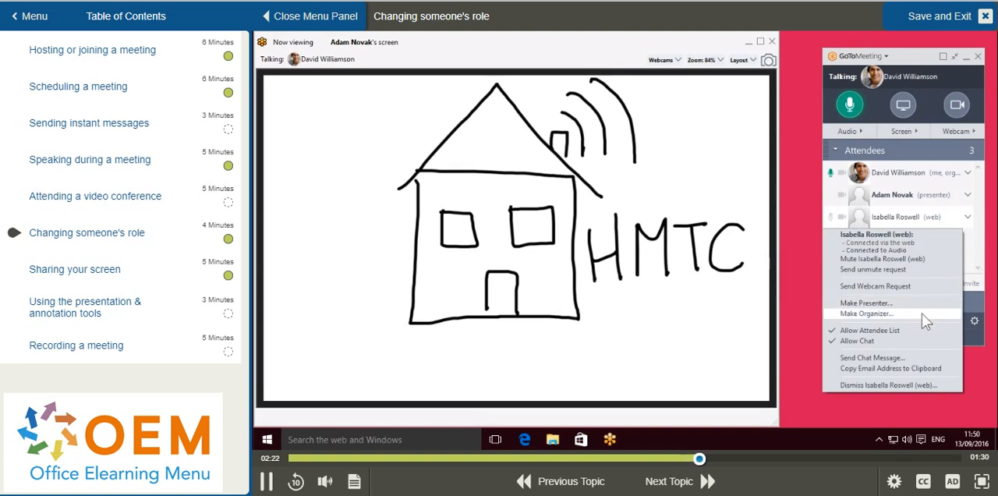
Step: Make the web attendee an organizer and confirm with Yes
{"action": "left_click", "coordinate": [864, 312]}
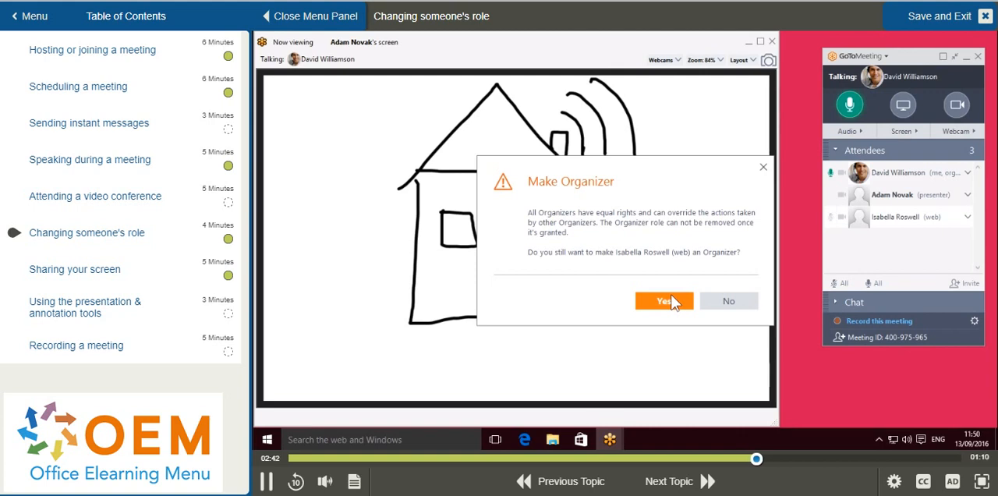
{"action": "left_click", "coordinate": [662, 301]}
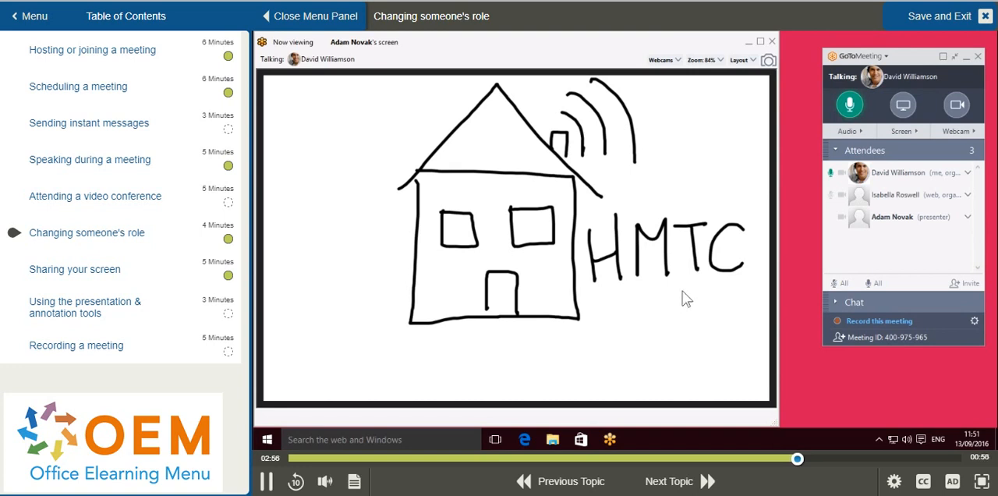
{"action": "mouse_move", "coordinate": [904, 217]}
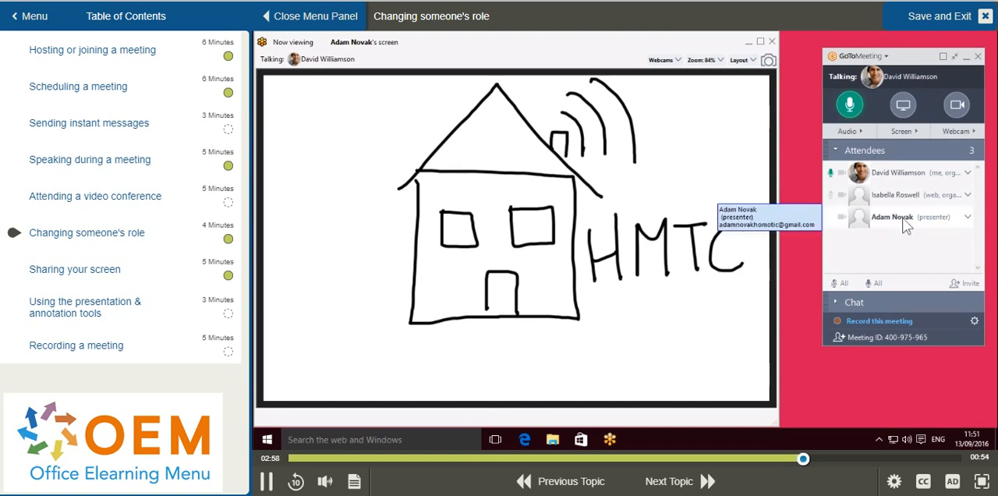
Step: Choose Dismiss for the presenting attendee, reaching the confirmation prompt
{"action": "left_click", "coordinate": [897, 216]}
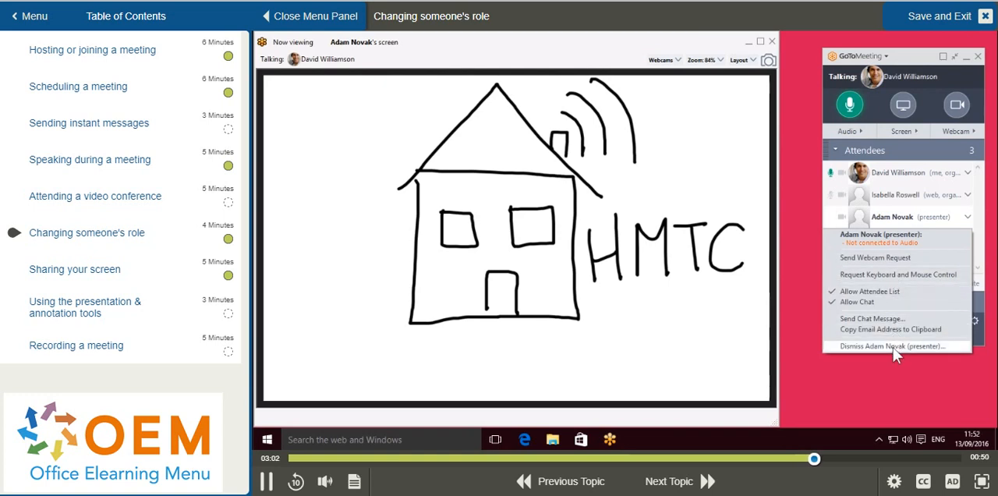
{"action": "left_click", "coordinate": [889, 346]}
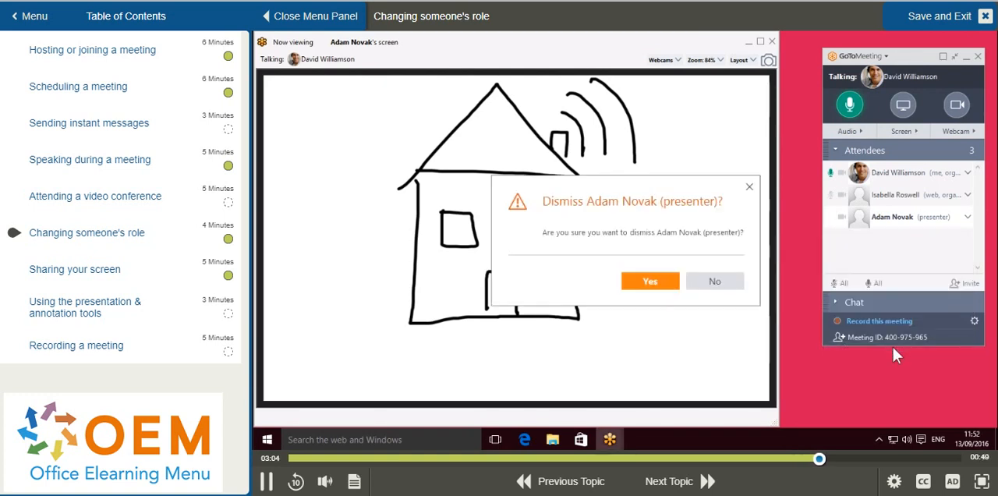